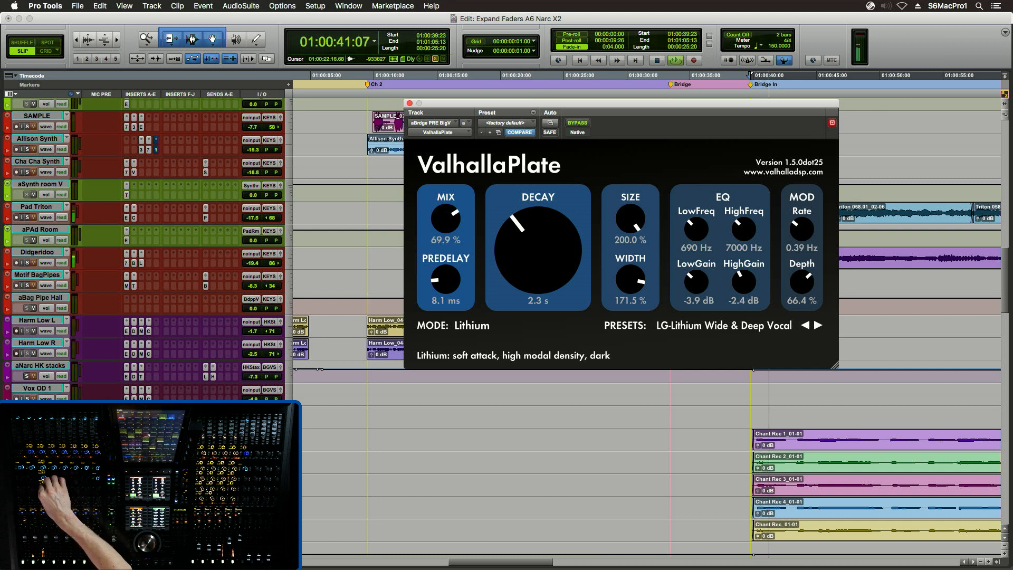
Enable the Auto Expand Faders option in the S6 User settings.
drag(445, 218, 440, 223)
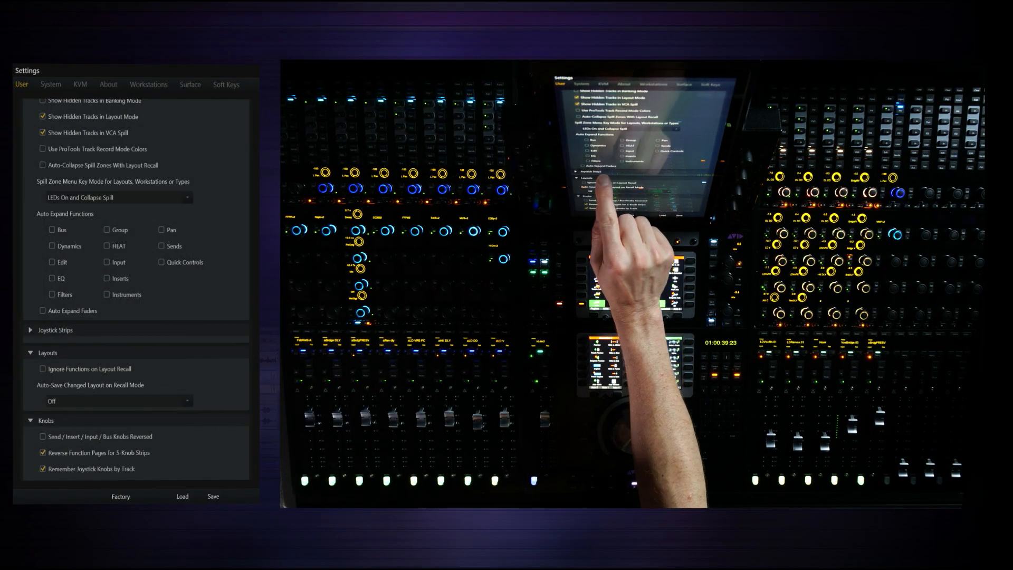
click(42, 311)
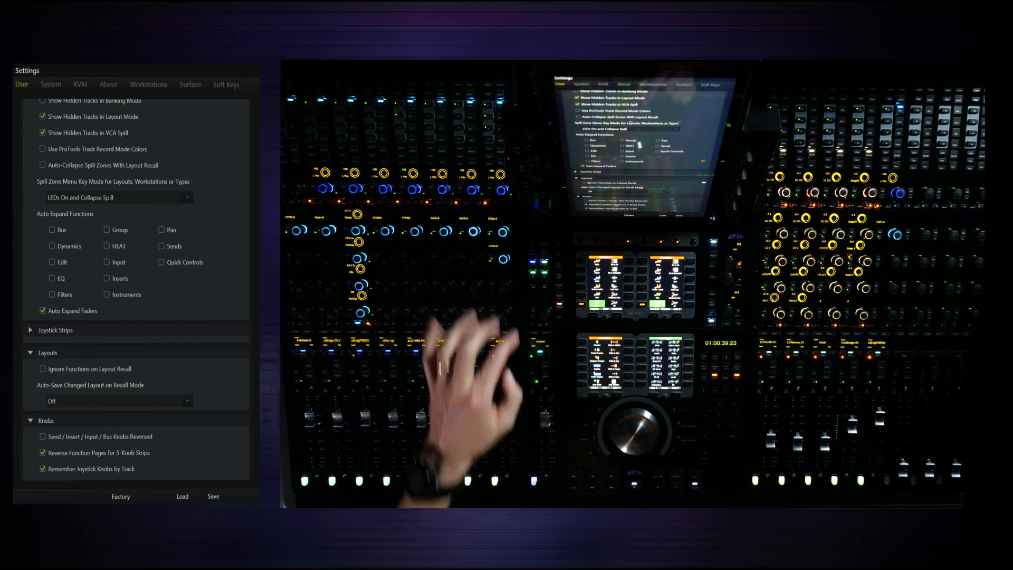